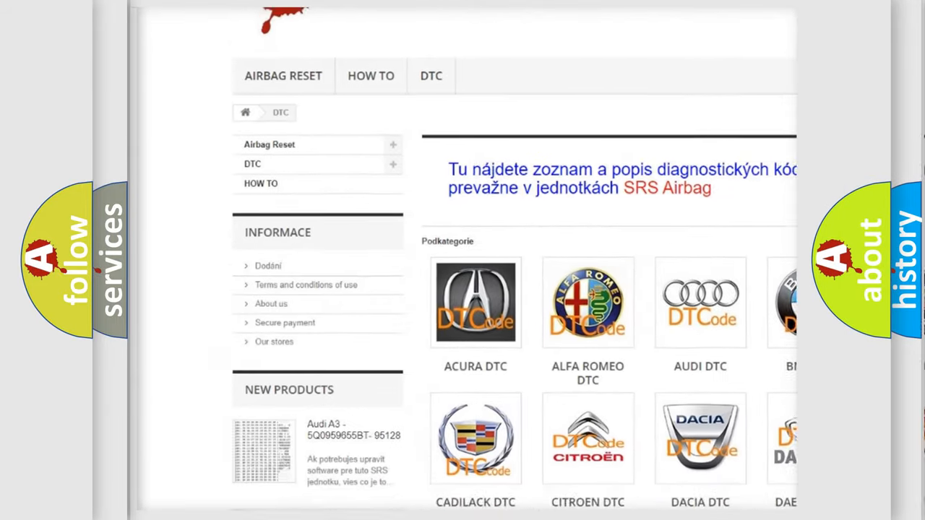
scroll(down, 3)
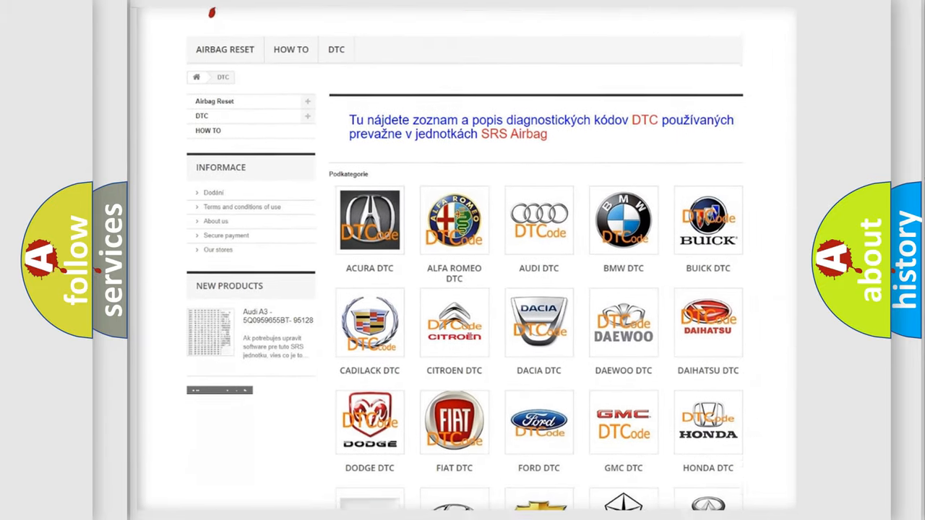
scroll(down, 3)
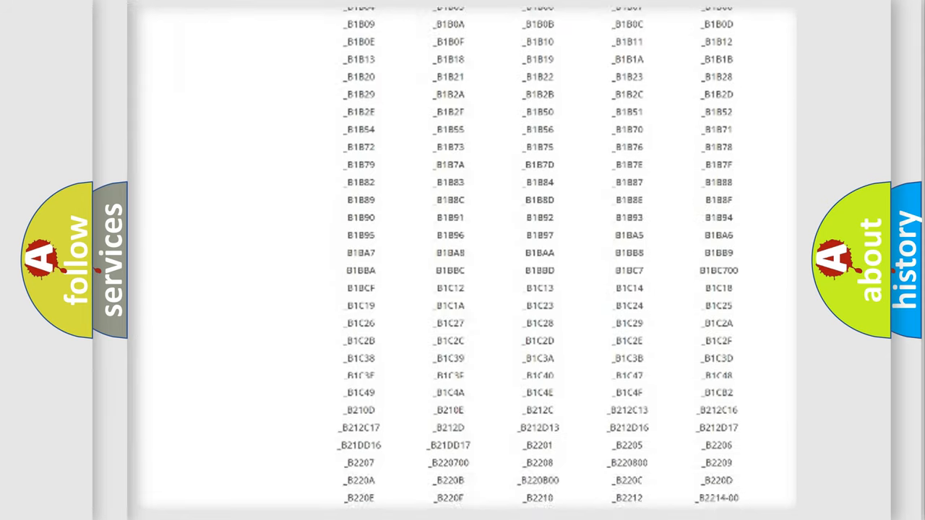
scroll(down, 3)
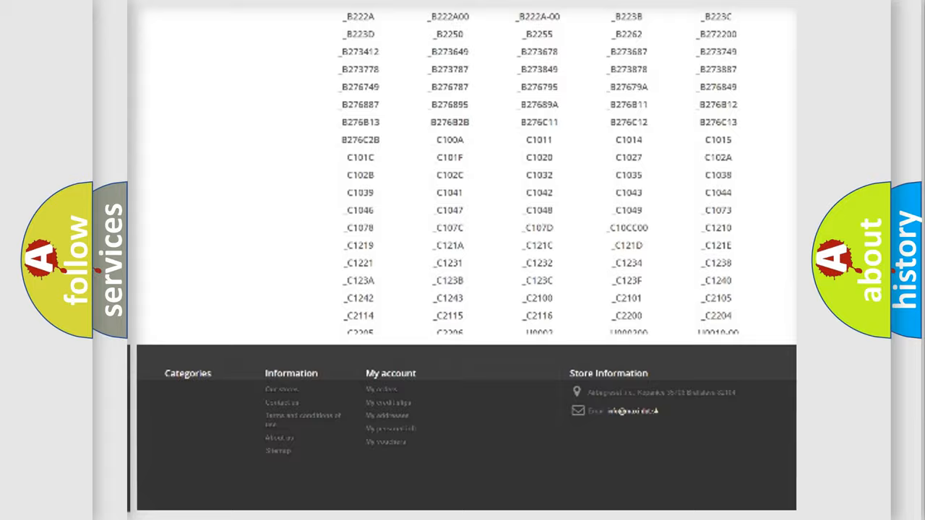
scroll(up, 3)
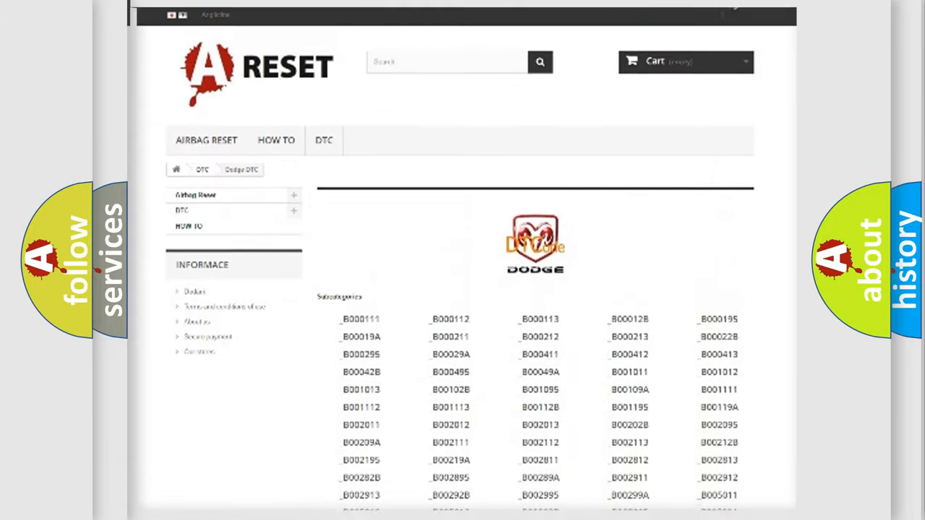
scroll(up, 3)
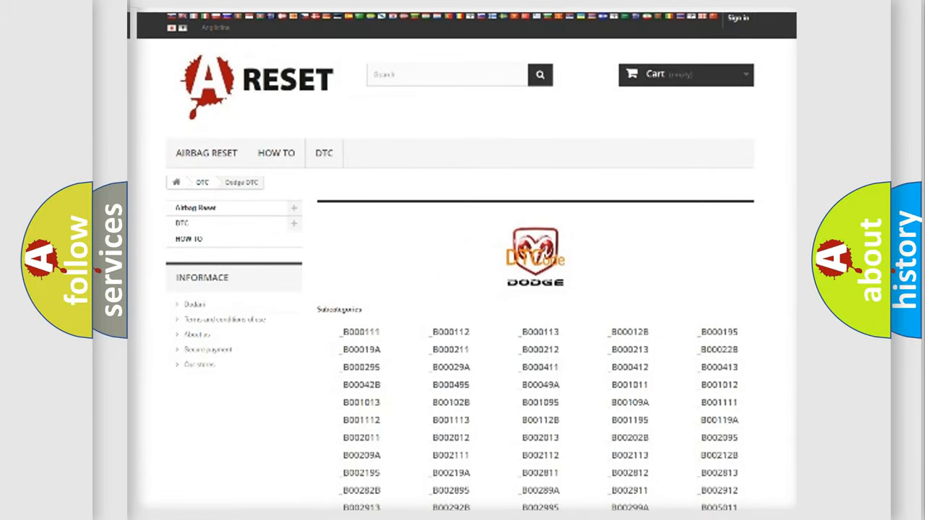